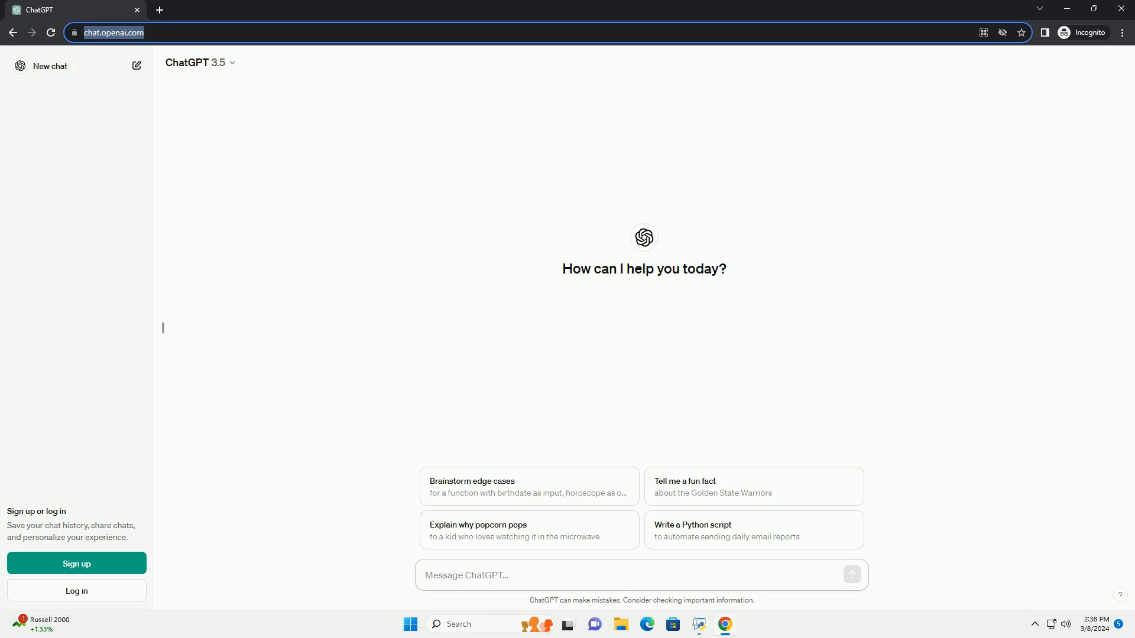
type("write an informative tutorial about how to uninstall python version in ubuntu with code example")
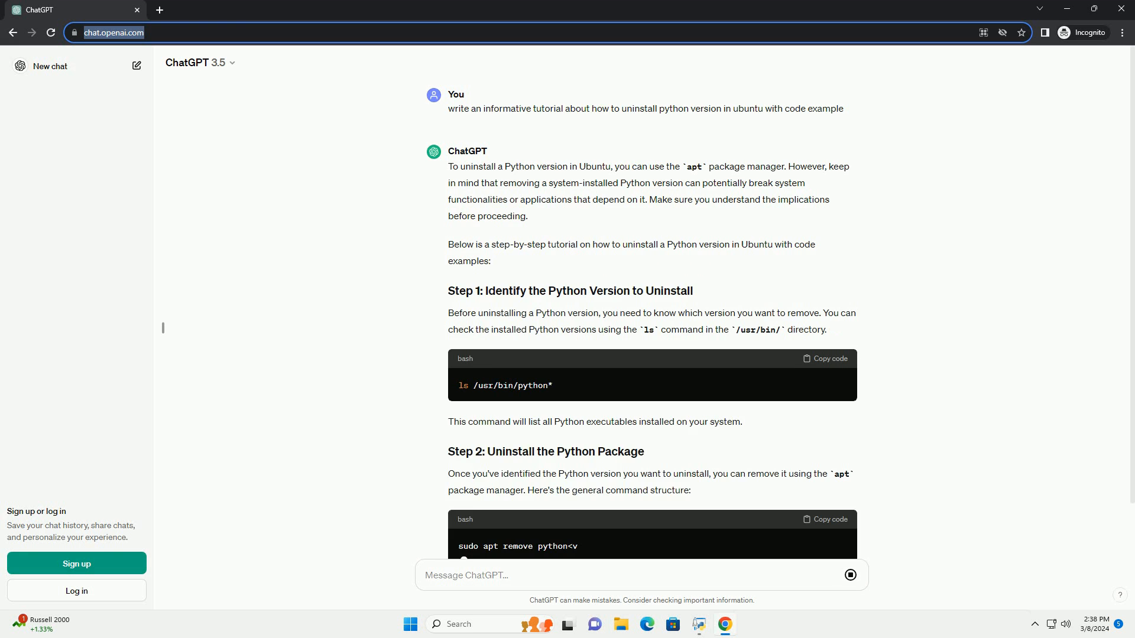
scroll("down", 3)
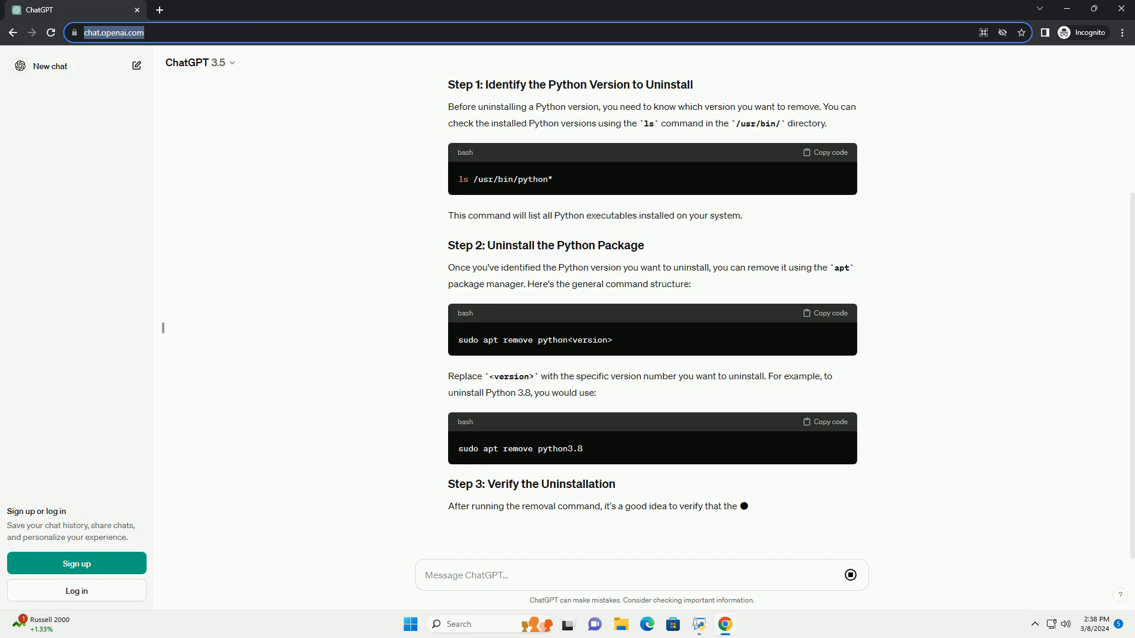
scroll("down", 3)
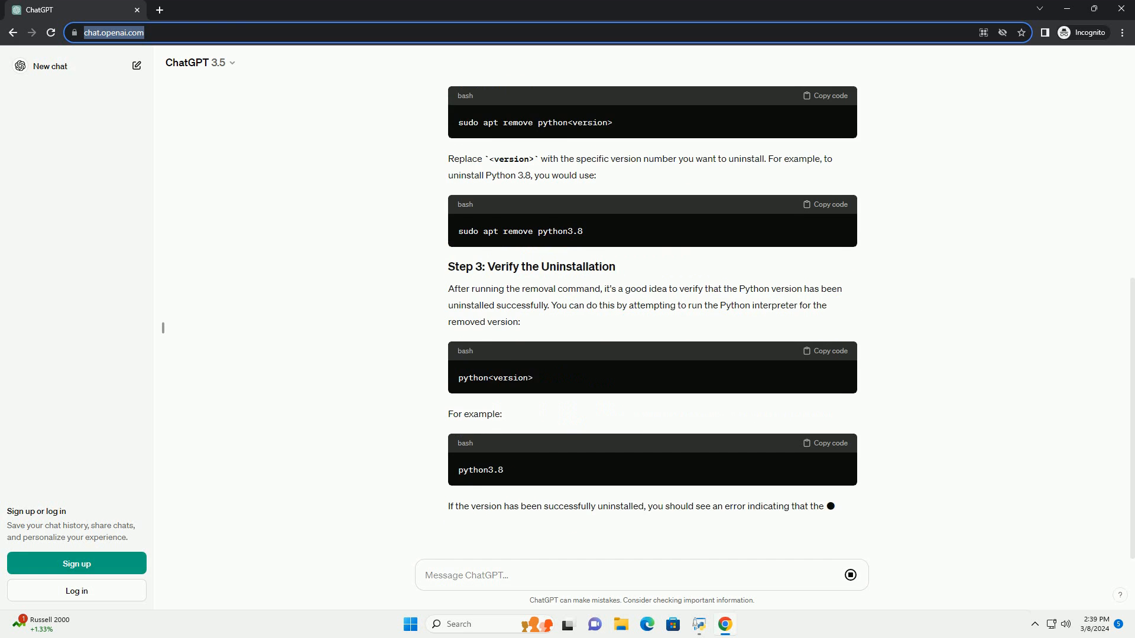
scroll("down", 3)
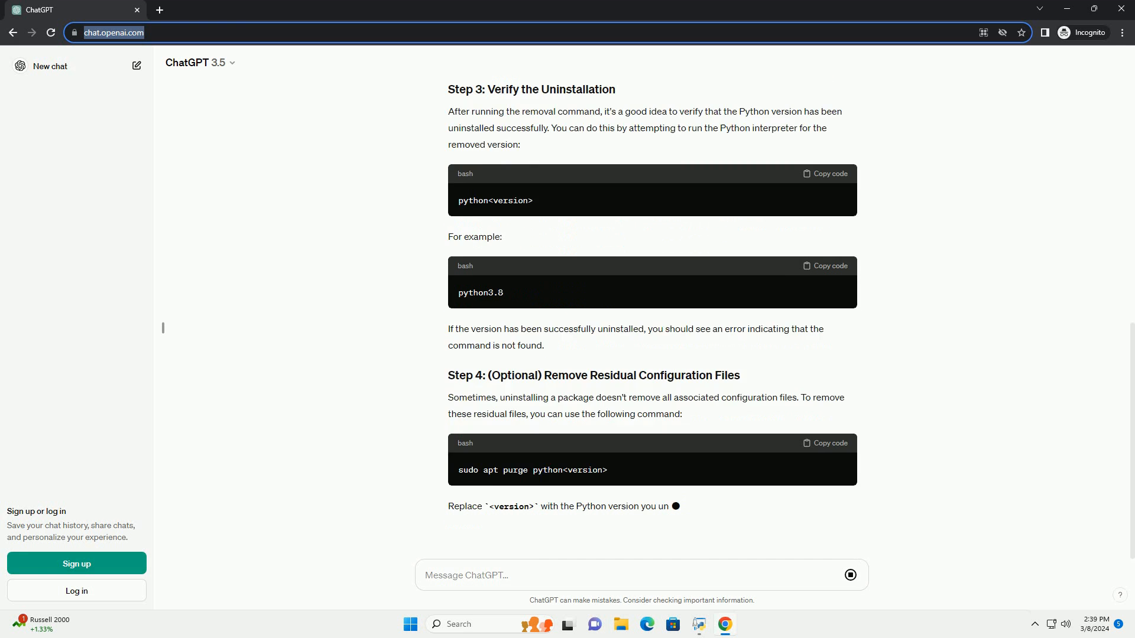
scroll("down", 3)
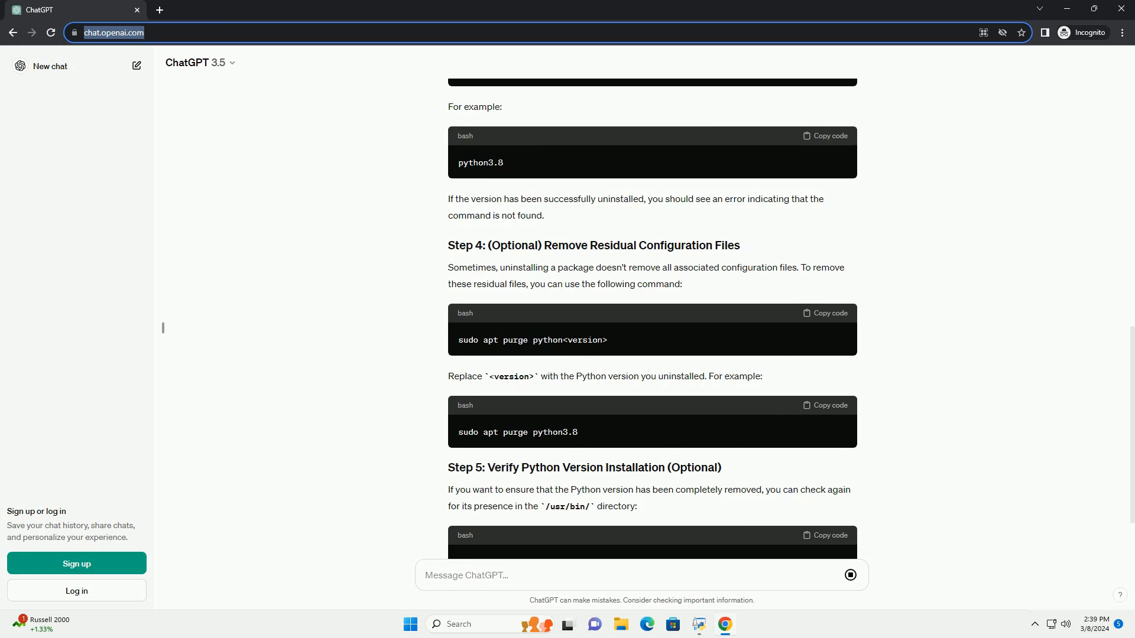
scroll("down", 3)
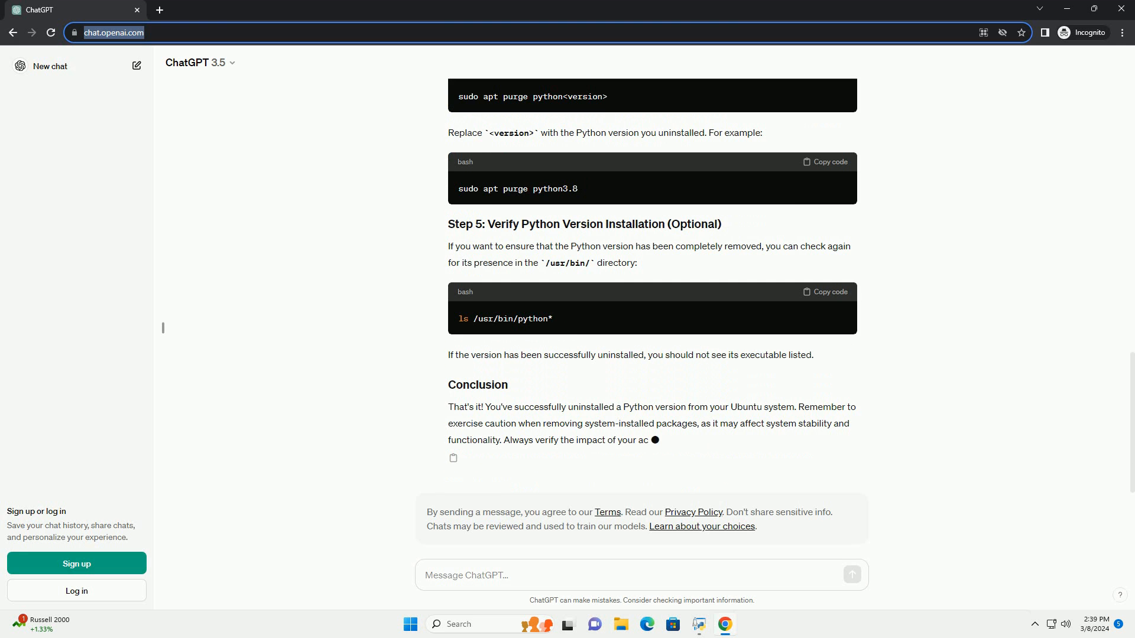